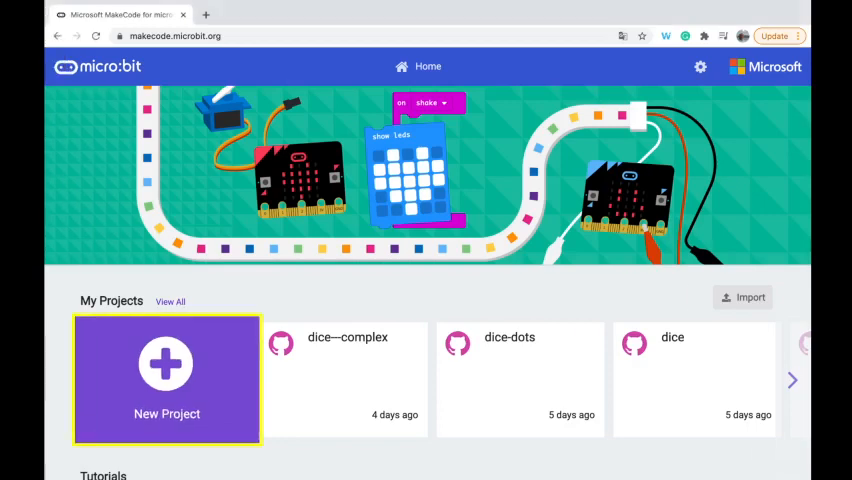
Create a new MakeCode project named Temp.
{"action": "left_click", "coordinate": [166, 380]}
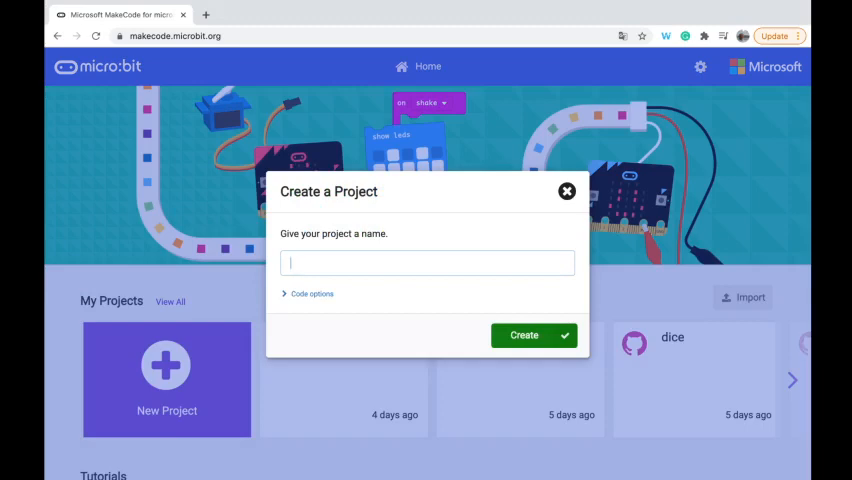
{"action": "type", "text": "Temp"}
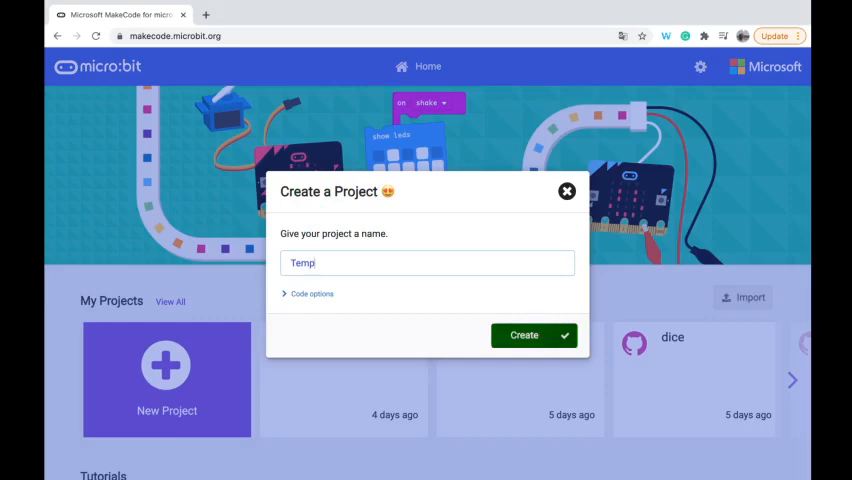
{"action": "left_click", "coordinate": [524, 336]}
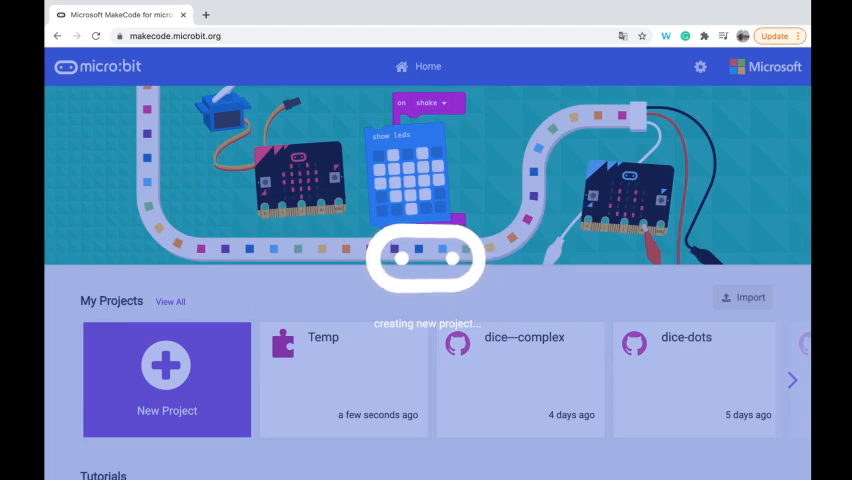
Remove the default on start and forever blocks from the workspace.
{"action": "left_click", "coordinate": [166, 378]}
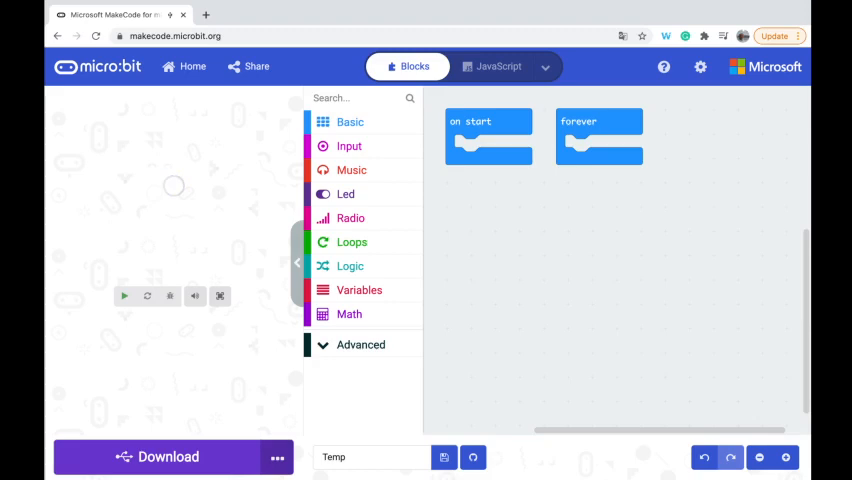
{"action": "mouse_move", "coordinate": [598, 120]}
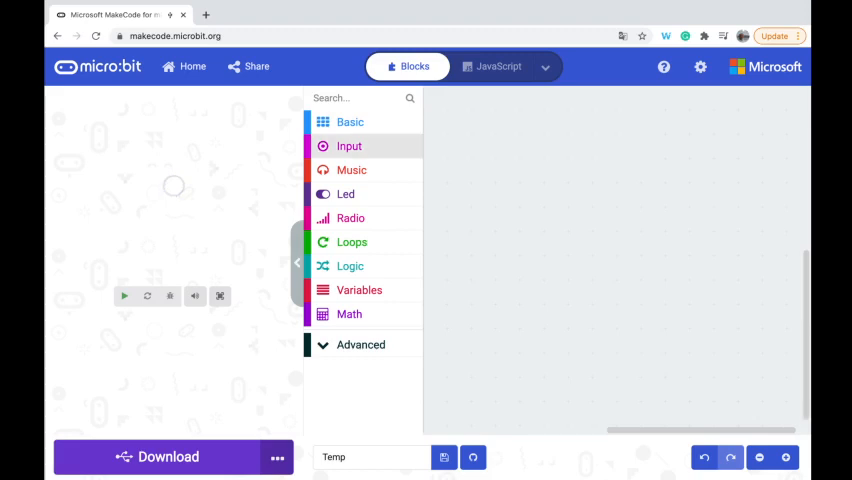
Add an on button A pressed event and a loose temperature (°C) reading from Input.
{"action": "left_click", "coordinate": [348, 146]}
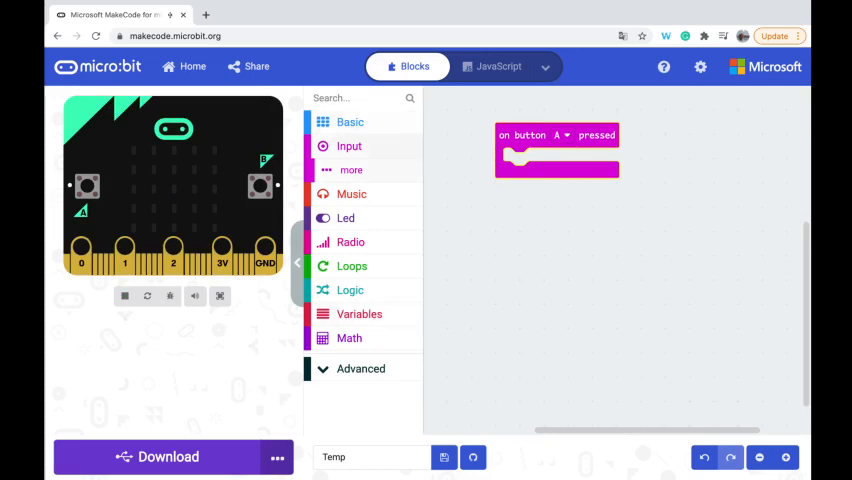
{"action": "left_click", "coordinate": [348, 146]}
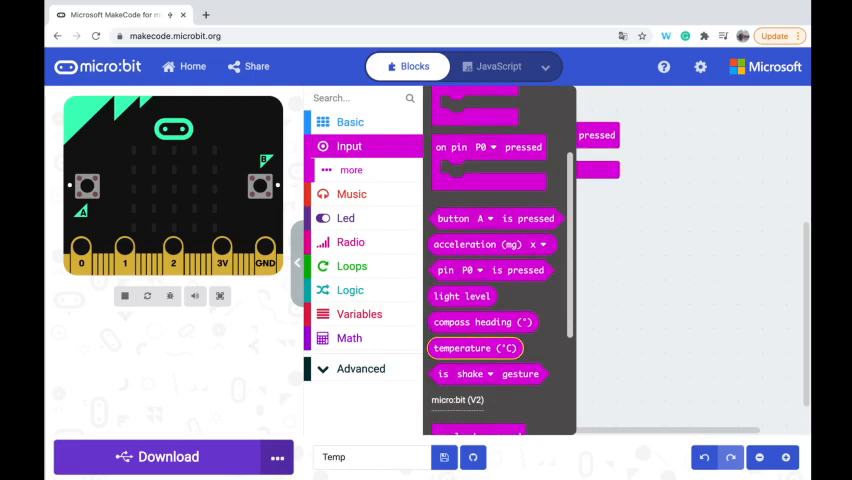
{"action": "left_click_drag", "start_coordinate": [476, 348], "coordinate": [594, 224]}
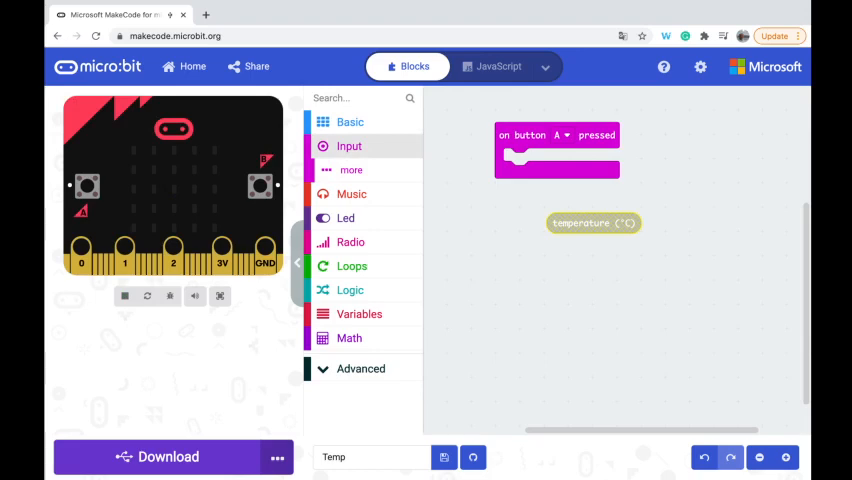
{"action": "left_click", "coordinate": [348, 146]}
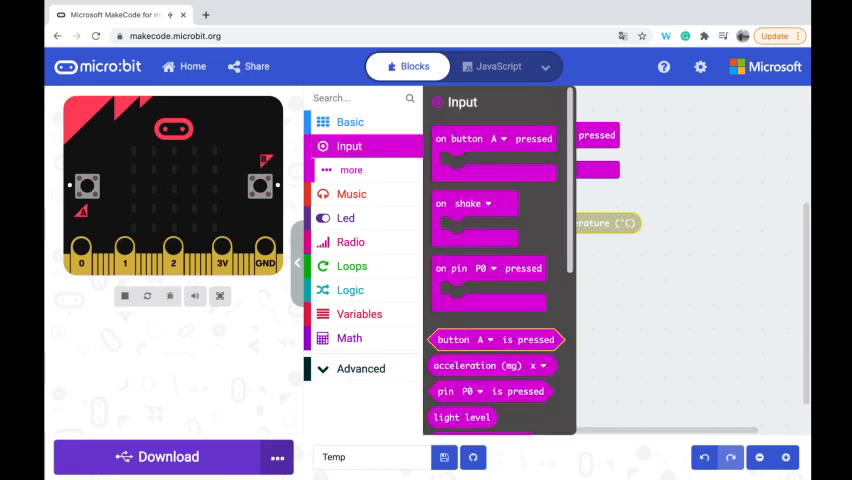
{"action": "mouse_move", "coordinate": [496, 340]}
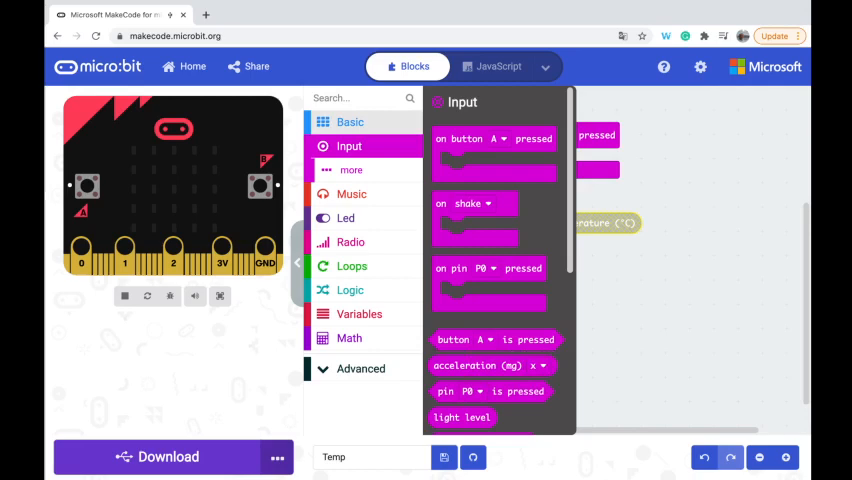
Make button A show a string containing the temperature (°C) reading.
{"action": "left_click", "coordinate": [350, 120]}
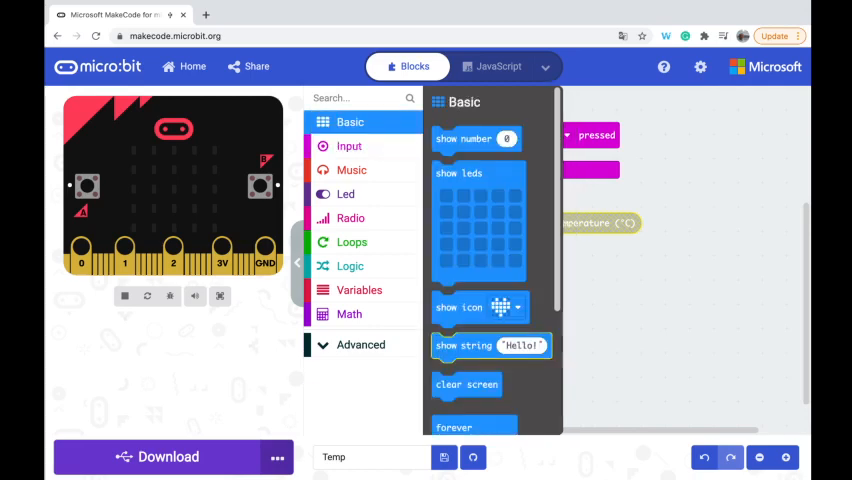
{"action": "left_click_drag", "start_coordinate": [490, 344], "coordinate": [610, 186]}
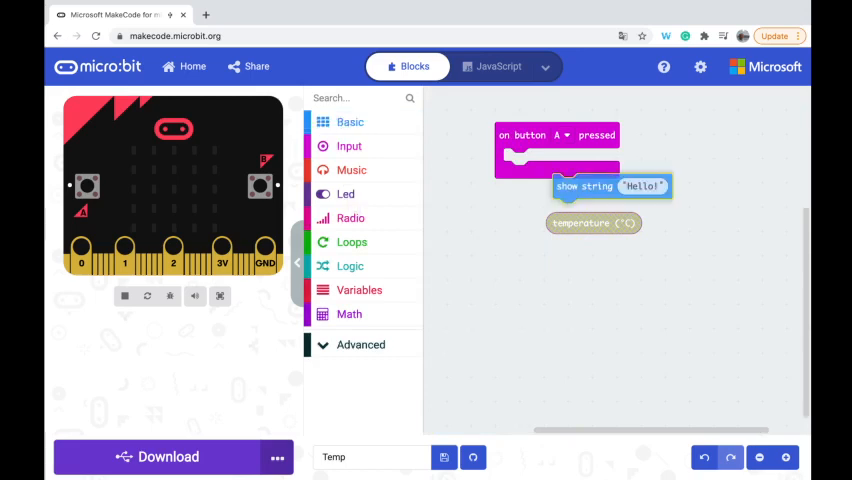
{"action": "left_click_drag", "start_coordinate": [584, 186], "coordinate": [544, 150]}
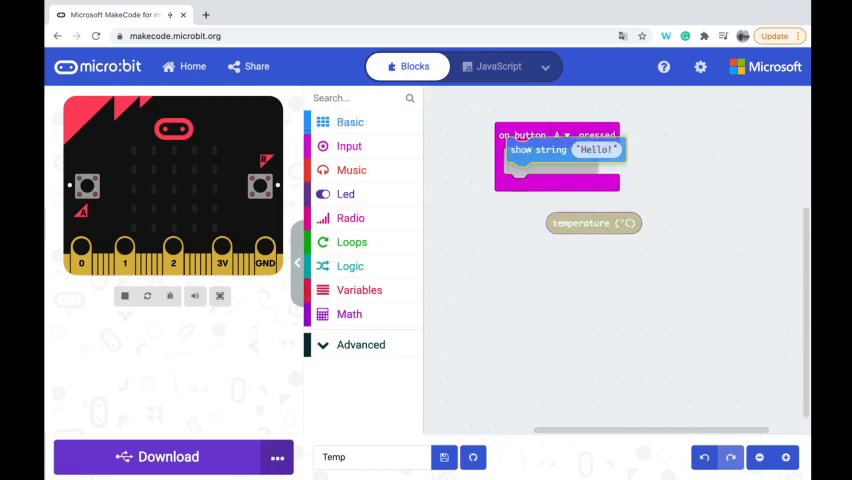
{"action": "left_click_drag", "start_coordinate": [592, 224], "coordinate": [616, 164]}
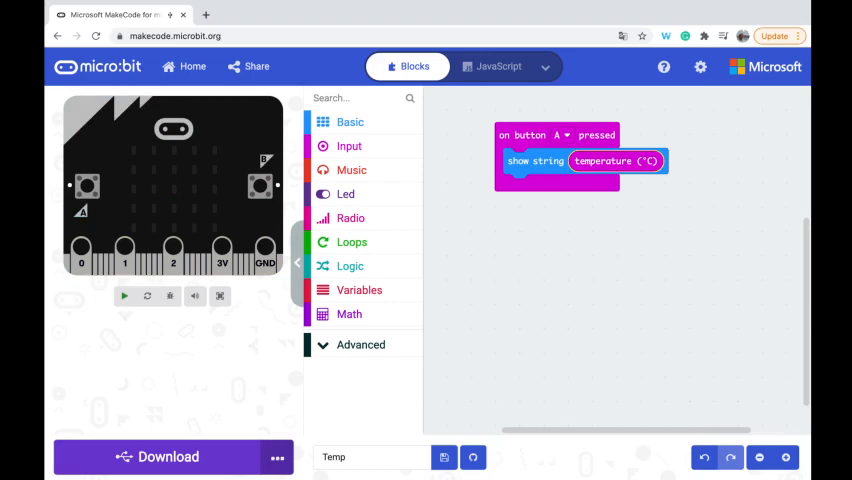
{"action": "left_click", "coordinate": [124, 296]}
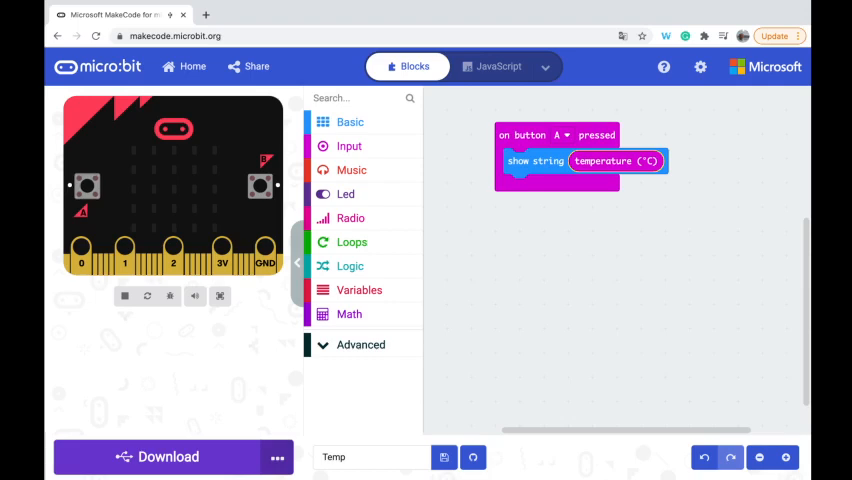
{"action": "left_click", "coordinate": [86, 188]}
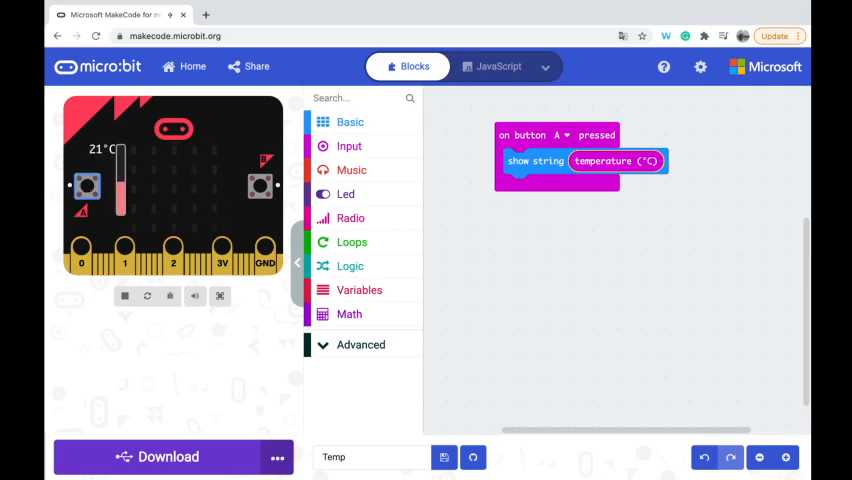
{"action": "left_click_drag", "start_coordinate": [120, 160], "coordinate": [120, 200]}
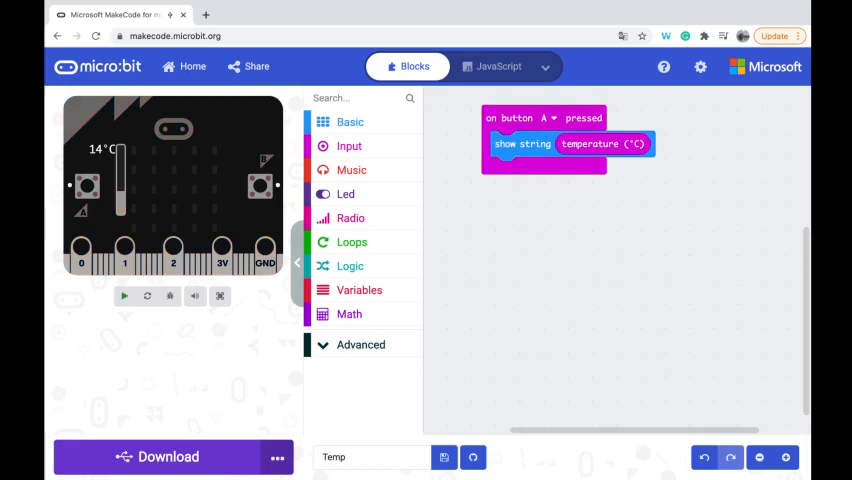
{"action": "left_click", "coordinate": [124, 296]}
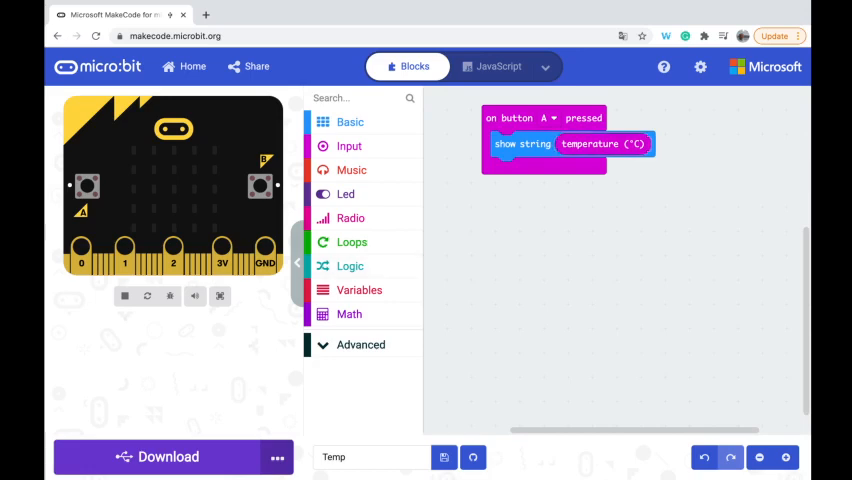
{"action": "mouse_move", "coordinate": [360, 290]}
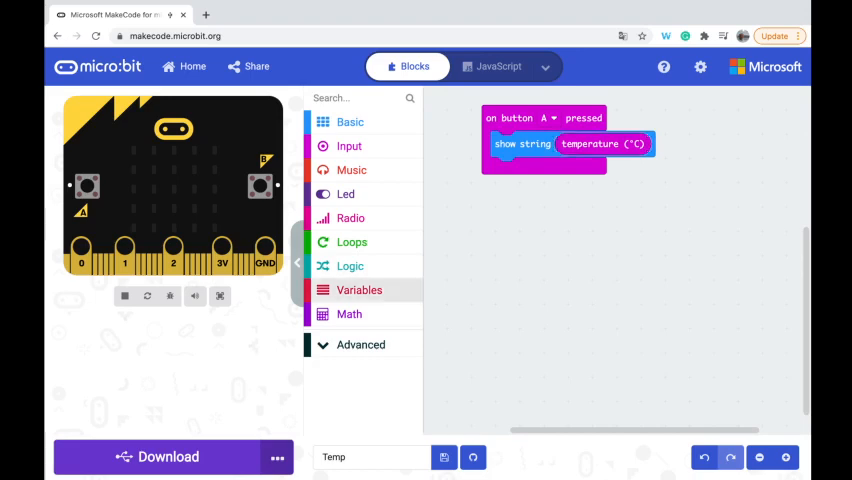
Create a new variable named temp.
{"action": "left_click", "coordinate": [488, 136]}
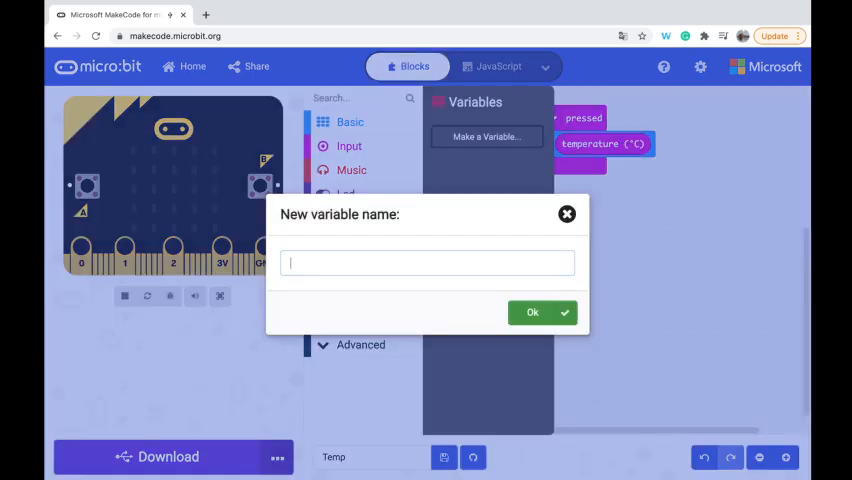
{"action": "type", "text": "temperature"}
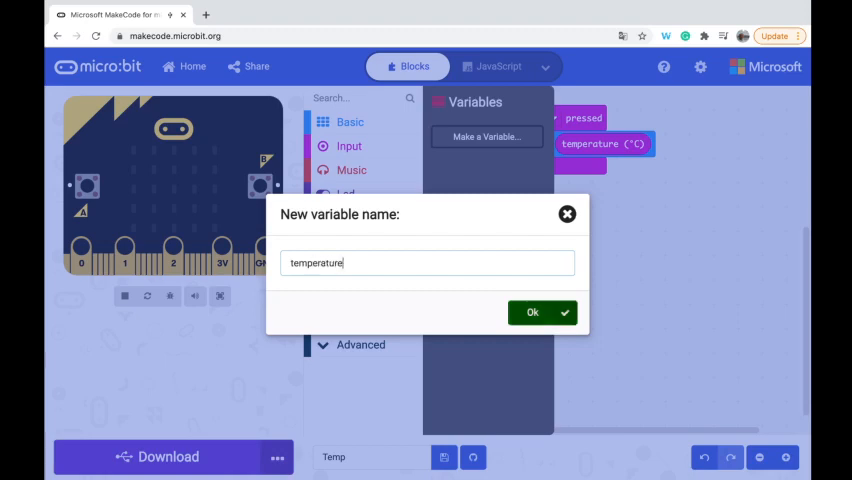
{"action": "left_click", "coordinate": [532, 312]}
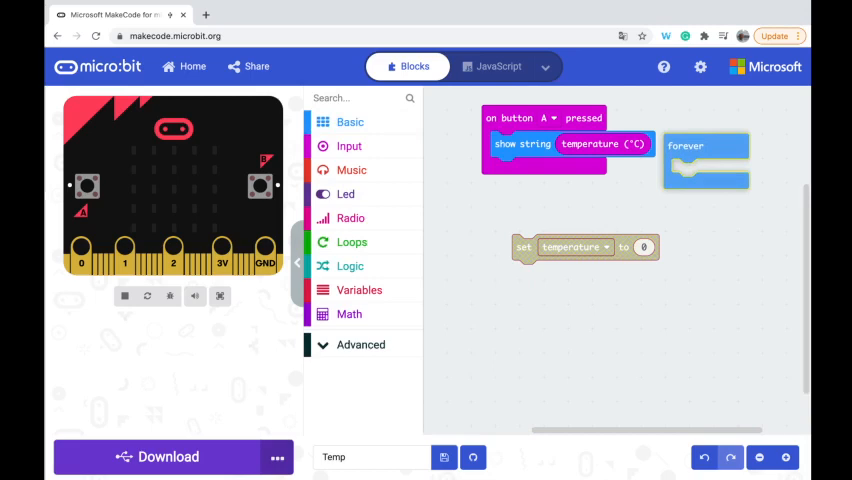
Set the temperature variable to the sensor's temperature (°C) inside the forever loop.
{"action": "left_click", "coordinate": [124, 296]}
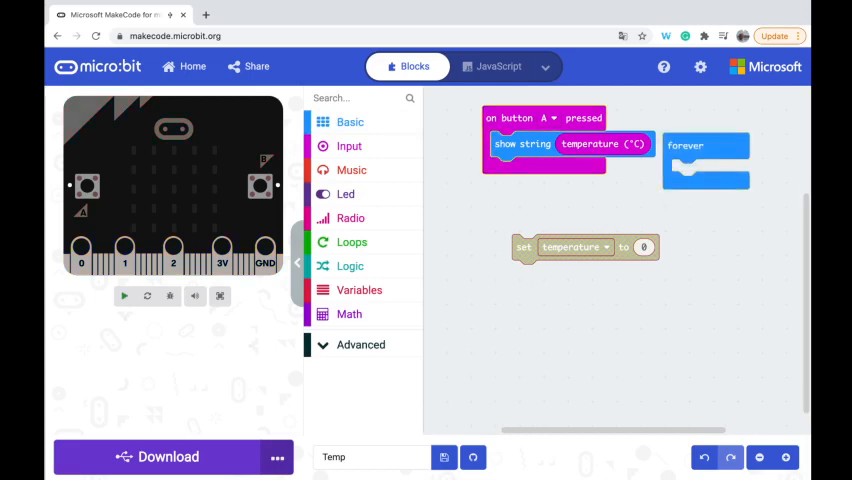
{"action": "left_click_drag", "start_coordinate": [544, 118], "coordinate": [500, 244]}
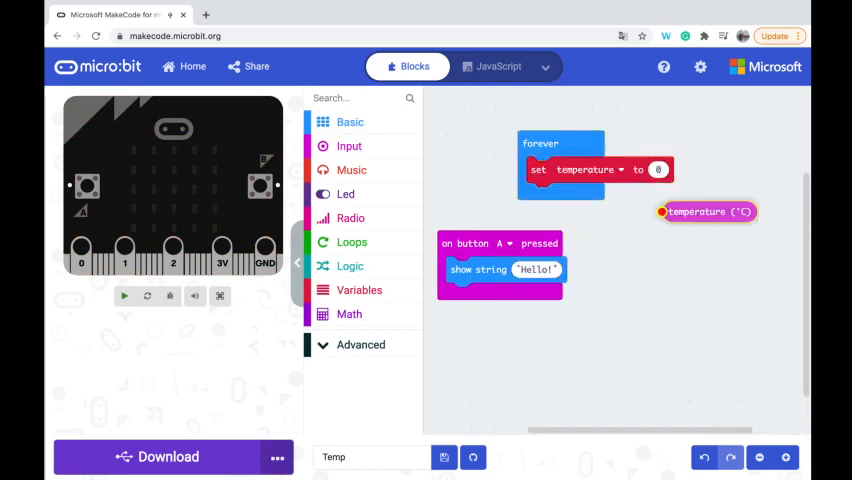
{"action": "left_click_drag", "start_coordinate": [704, 212], "coordinate": [696, 168]}
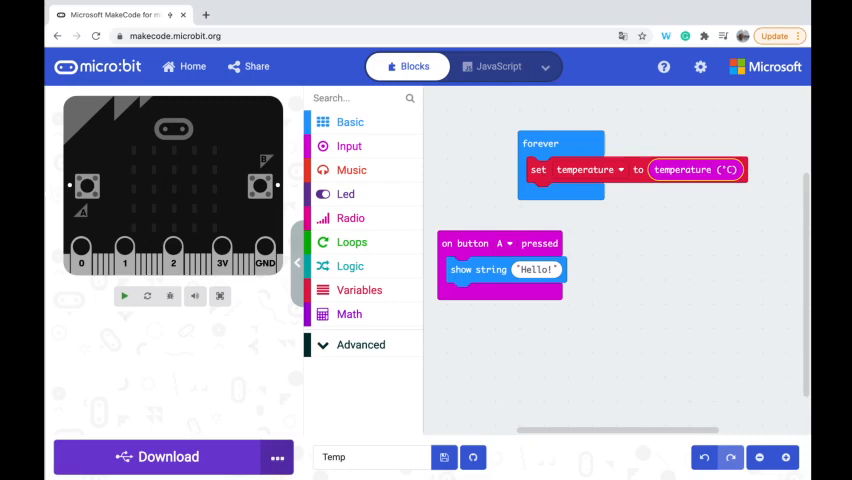
{"action": "left_click", "coordinate": [124, 296]}
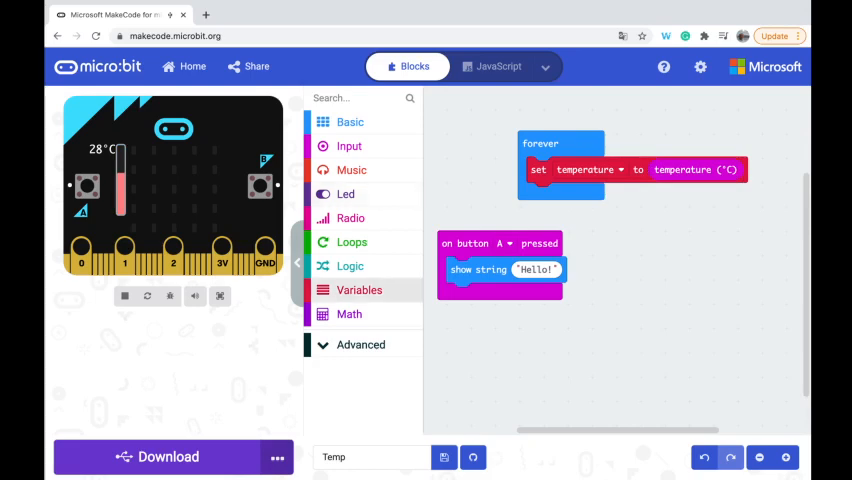
Make button A's show string display the temperature variable instead of the live reading.
{"action": "left_click", "coordinate": [360, 288]}
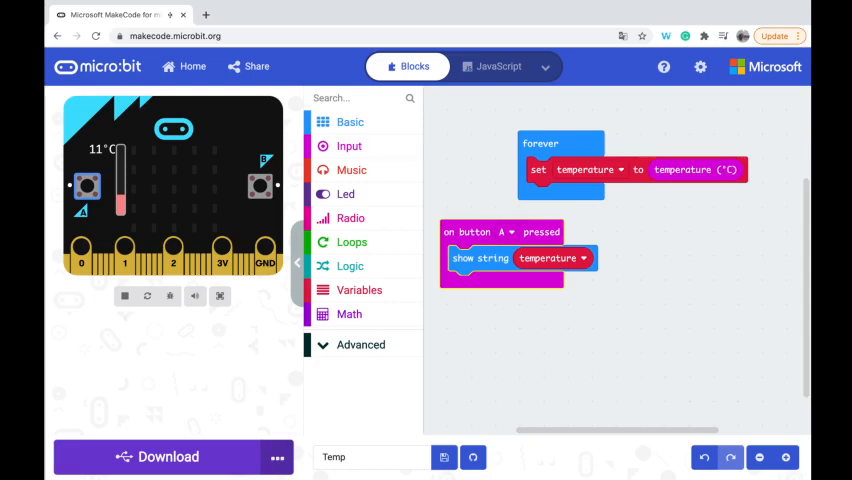
{"action": "mouse_move", "coordinate": [540, 144]}
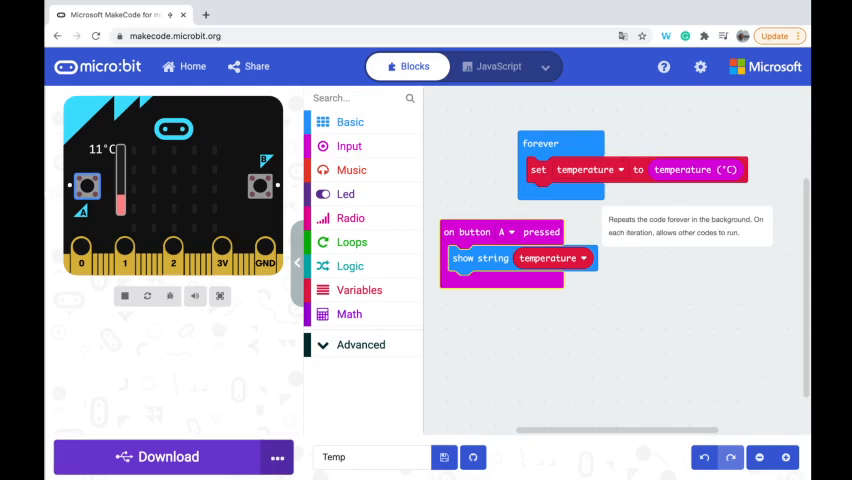
{"action": "left_click", "coordinate": [348, 146]}
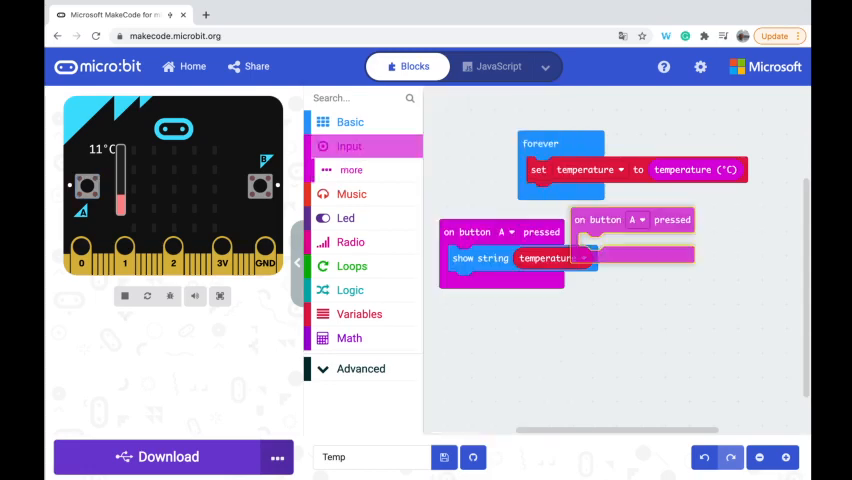
Add an on button B pressed event holding a show number 0 block.
{"action": "left_click", "coordinate": [696, 240]}
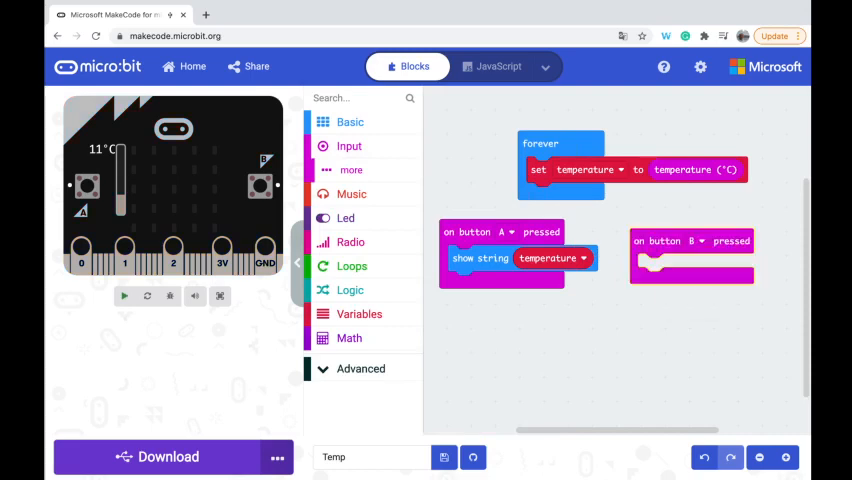
{"action": "left_click", "coordinate": [348, 122]}
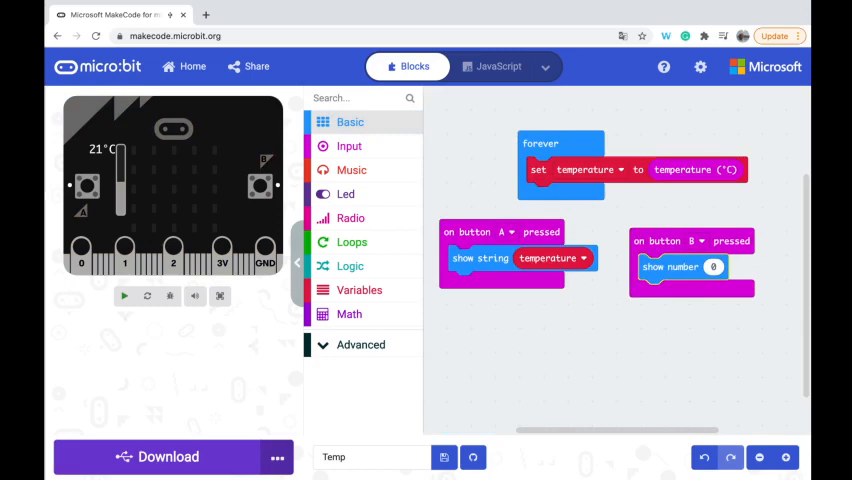
{"action": "left_click", "coordinate": [124, 296]}
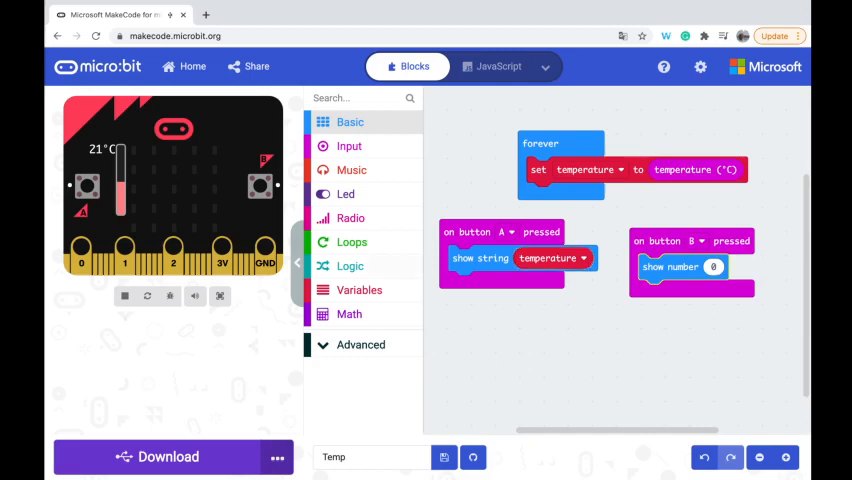
From Advanced Text, join the temperature variable with a °C label in button A's show string.
{"action": "left_click", "coordinate": [360, 344]}
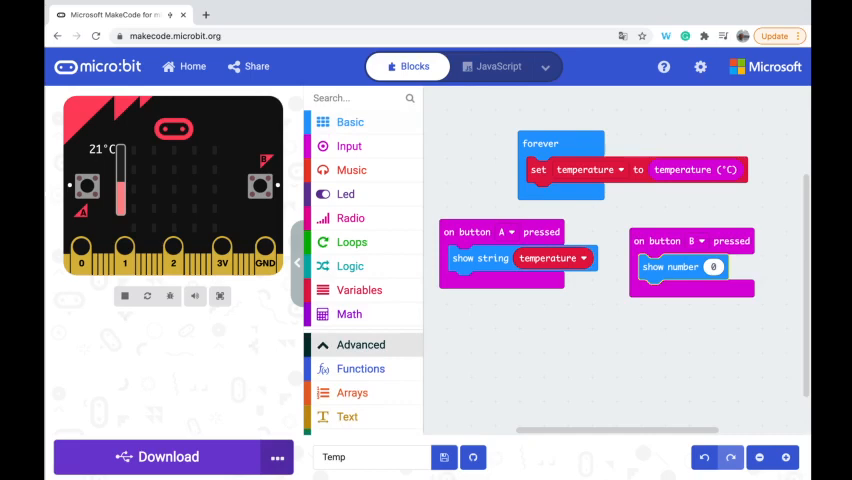
{"action": "scroll", "scroll_direction": "down", "scroll_amount": 3}
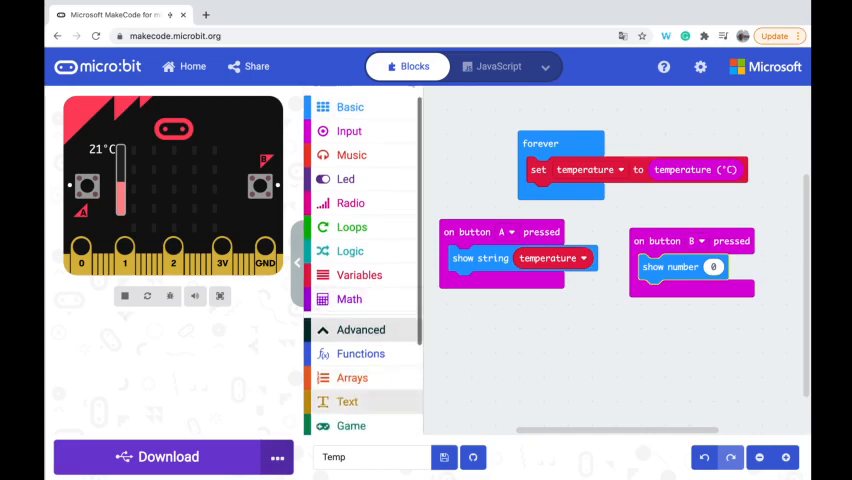
{"action": "left_click", "coordinate": [348, 400]}
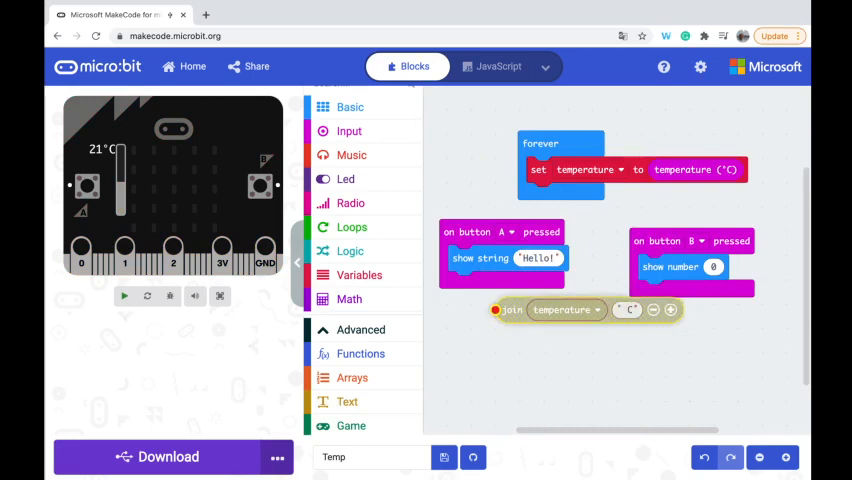
{"action": "left_click_drag", "start_coordinate": [512, 308], "coordinate": [560, 260]}
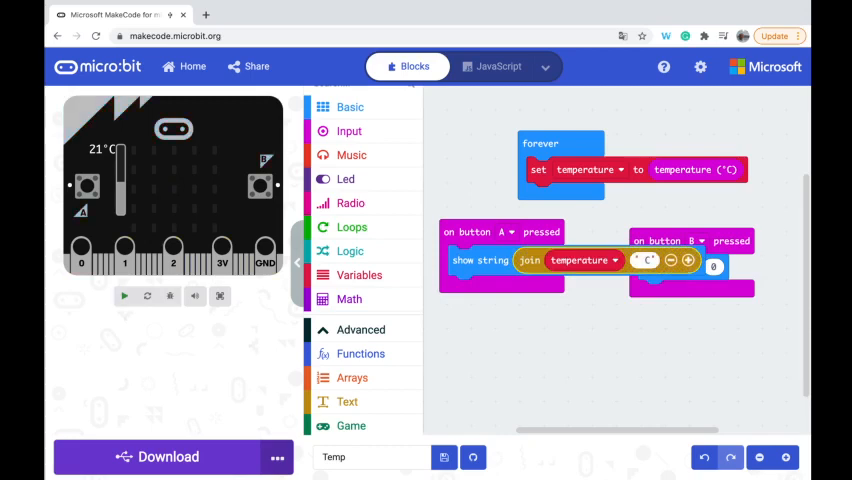
{"action": "left_click", "coordinate": [124, 296]}
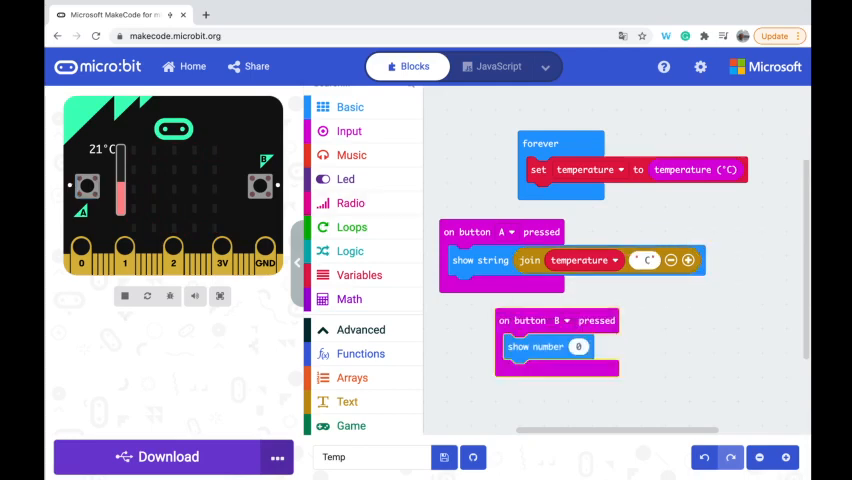
Duplicate button A's show string join block into the button B event.
{"action": "left_click", "coordinate": [124, 296]}
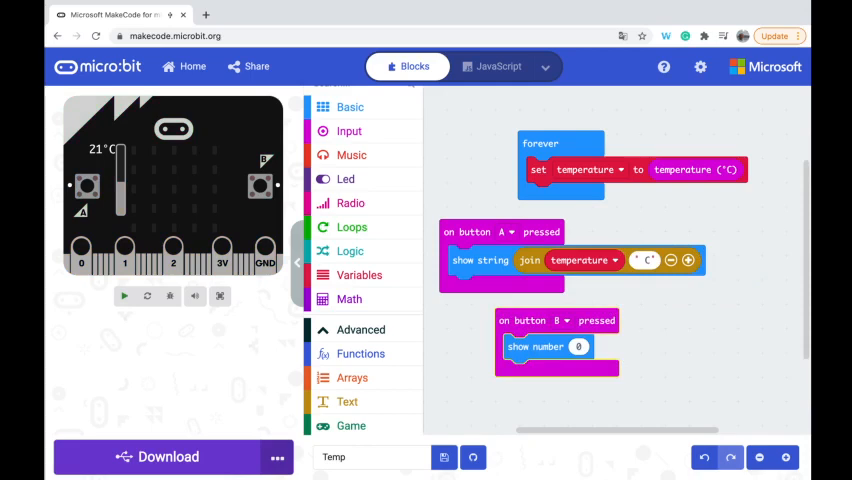
{"action": "left_click_drag", "start_coordinate": [548, 348], "coordinate": [412, 332]}
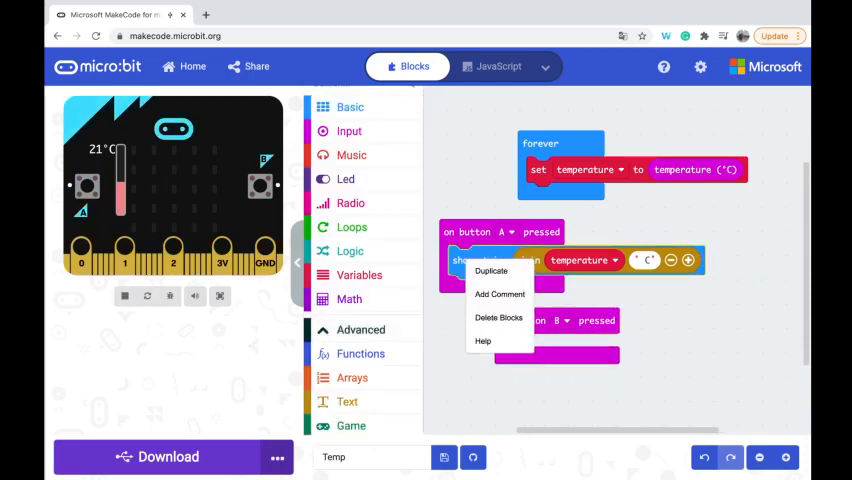
{"action": "left_click", "coordinate": [492, 270]}
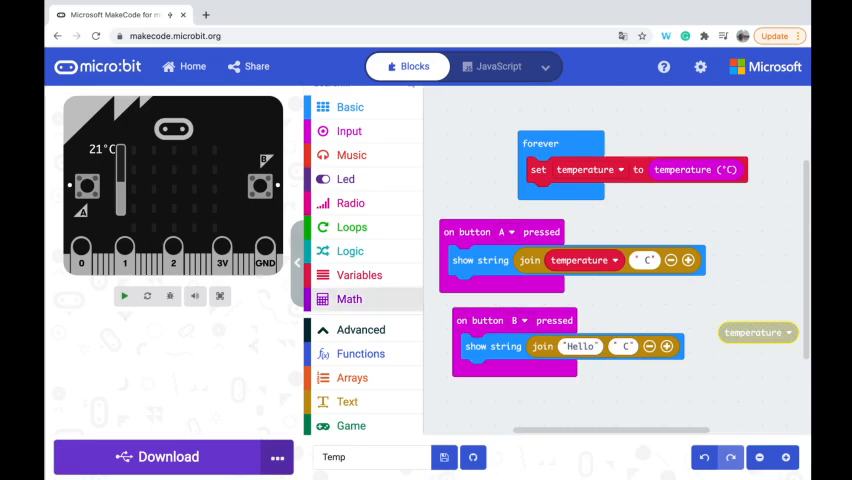
Make button B's join show temperature + 273.15 with the unit text K.
{"action": "left_click", "coordinate": [348, 300]}
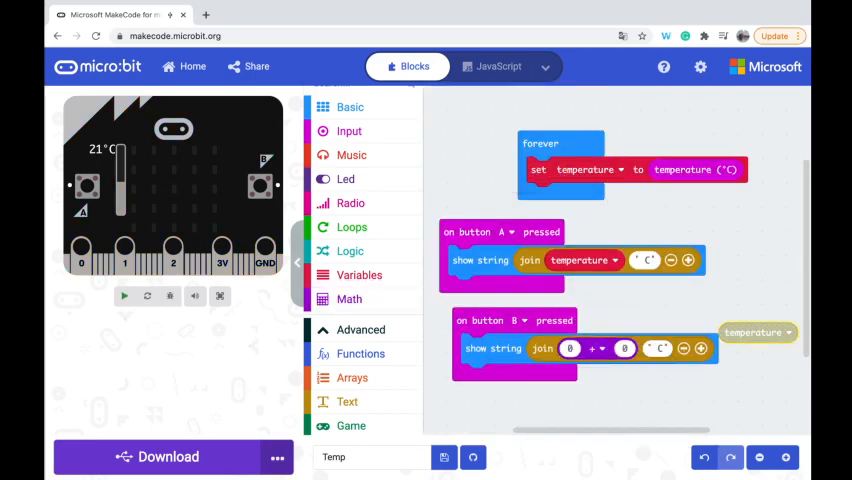
{"action": "left_click_drag", "start_coordinate": [758, 332], "coordinate": [600, 350]}
{"action": "type", "text": "273."}
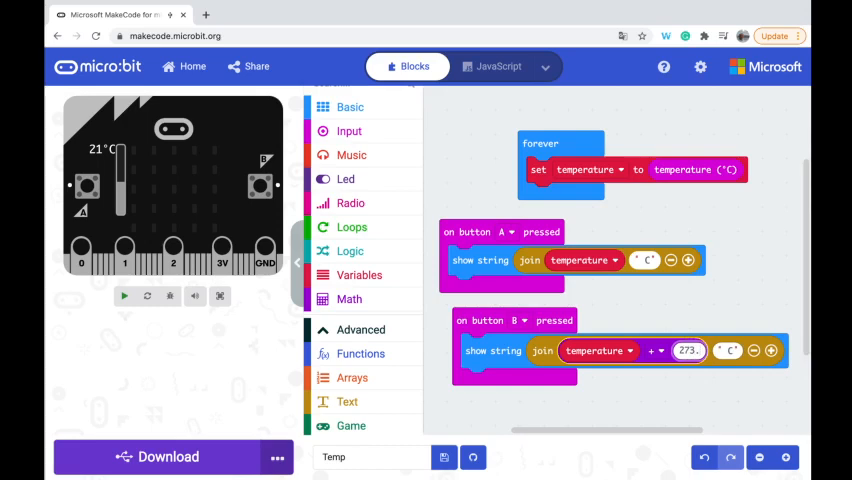
{"action": "left_click", "coordinate": [124, 296]}
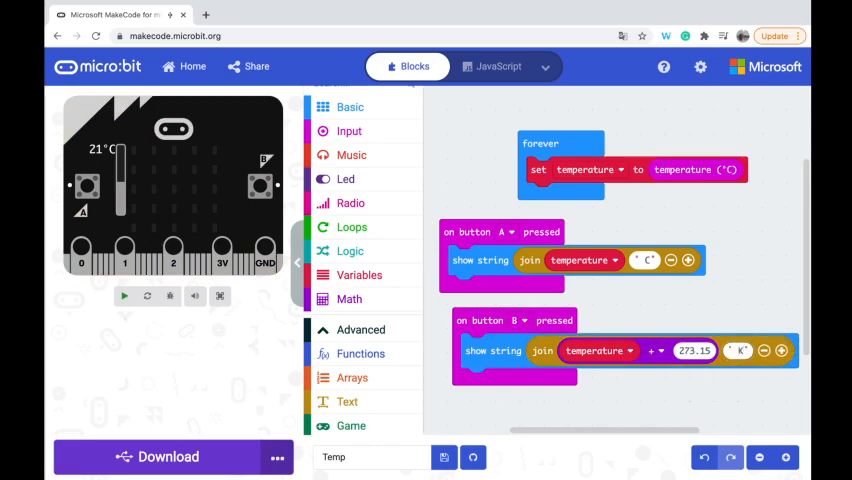
Raise the simulator temperature to 32°C and show the Download to micro:bit options.
{"action": "left_click", "coordinate": [124, 296]}
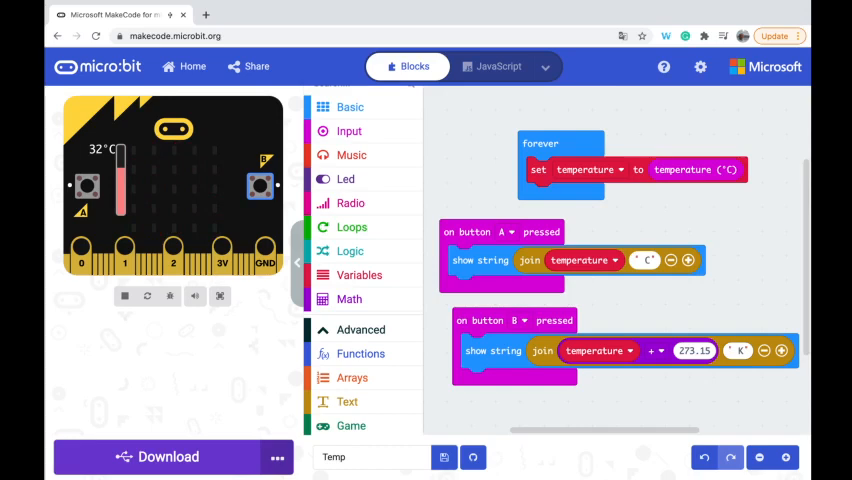
{"action": "left_click", "coordinate": [276, 456]}
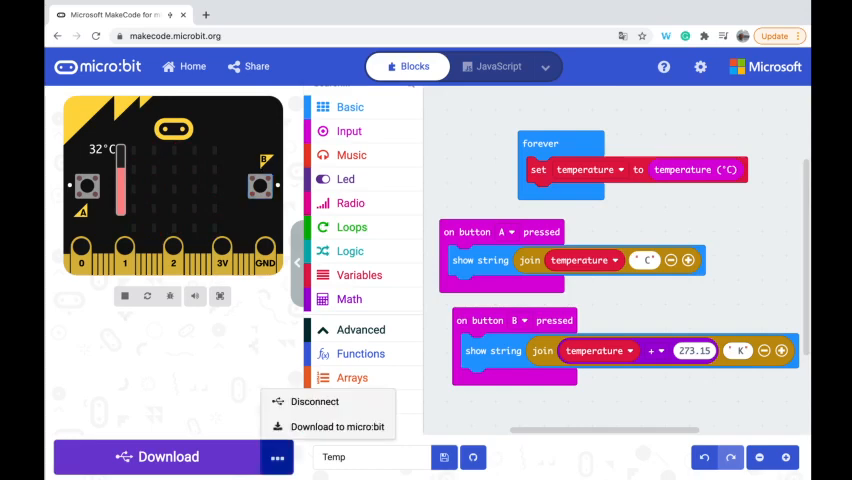